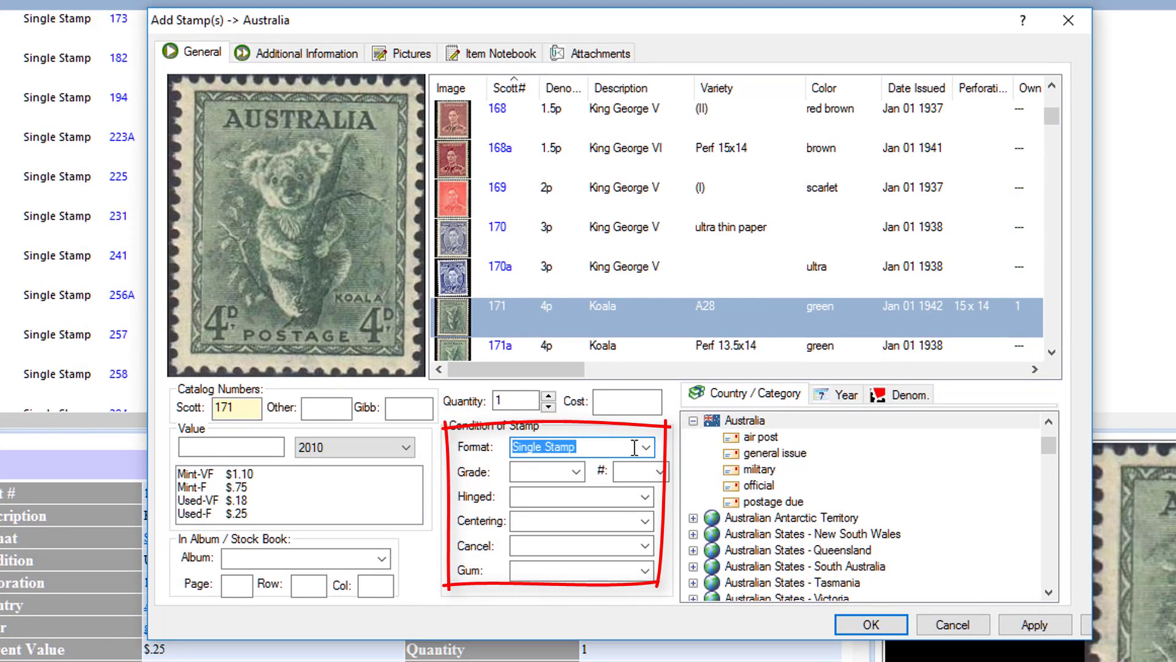
Replace the Koala stamp's Single Stamp format with the custom text 'Cross Gutter Block'
click(646, 447)
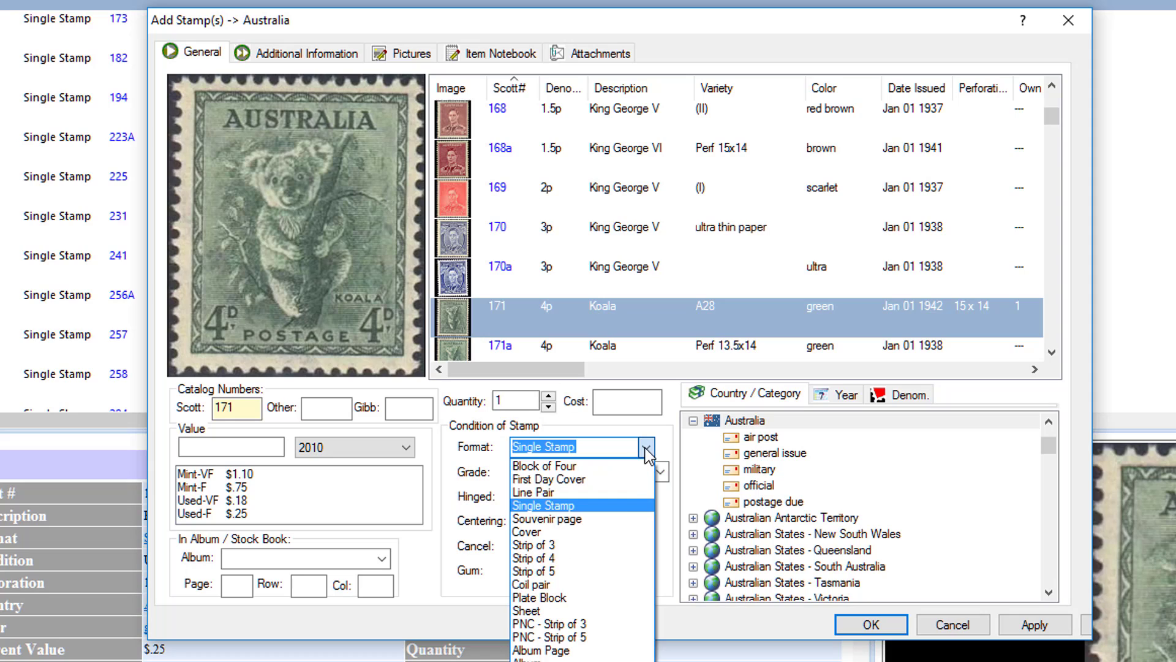
mouse_move(625, 462)
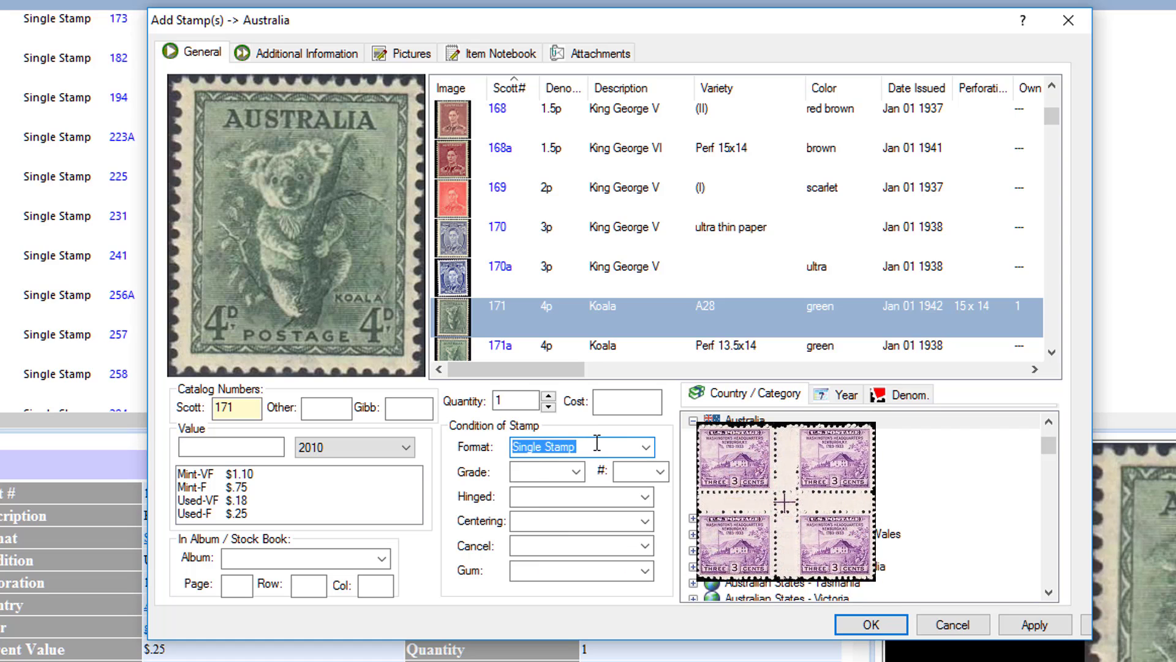
click(692, 420)
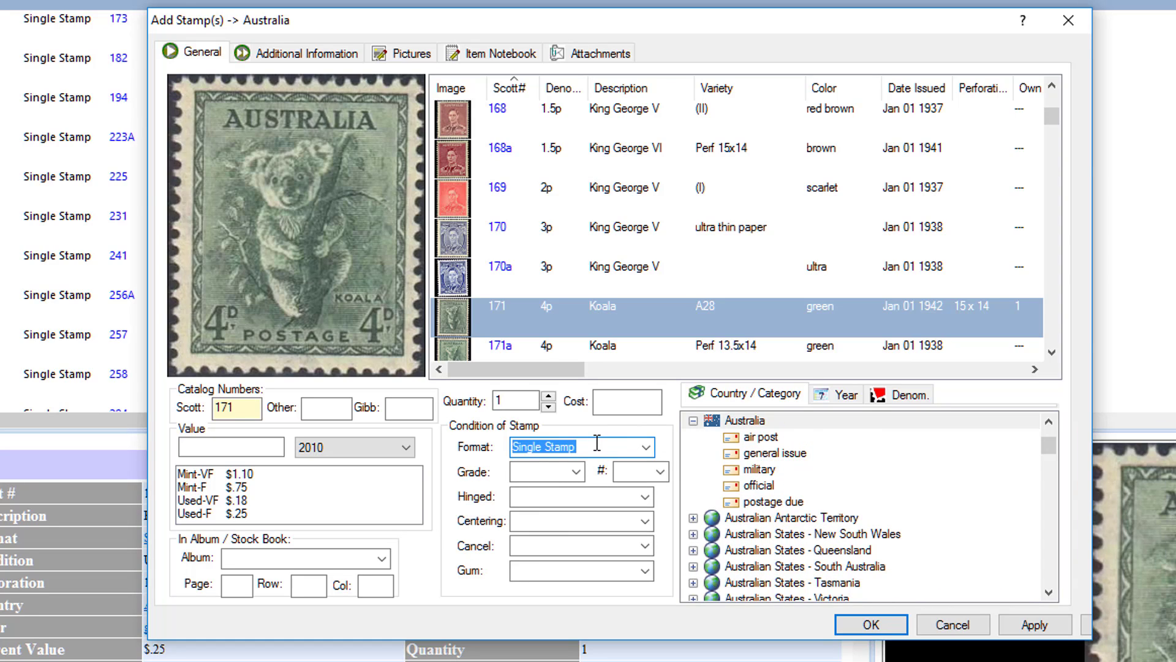
text(Cross)
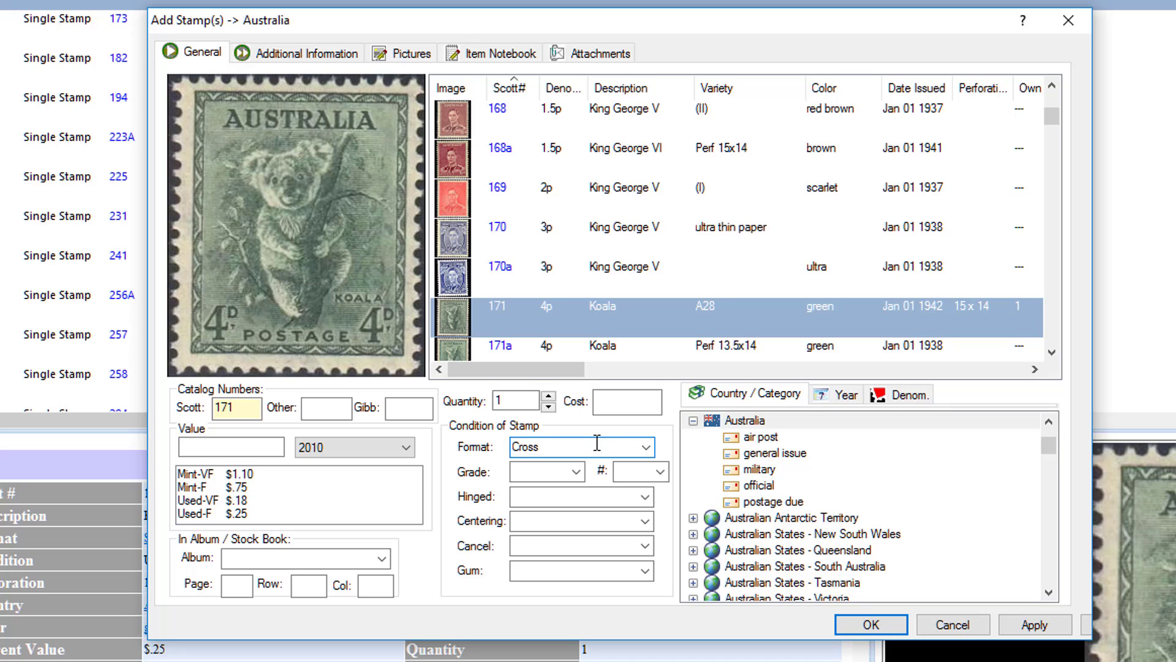
text(Cross Gutter Block)
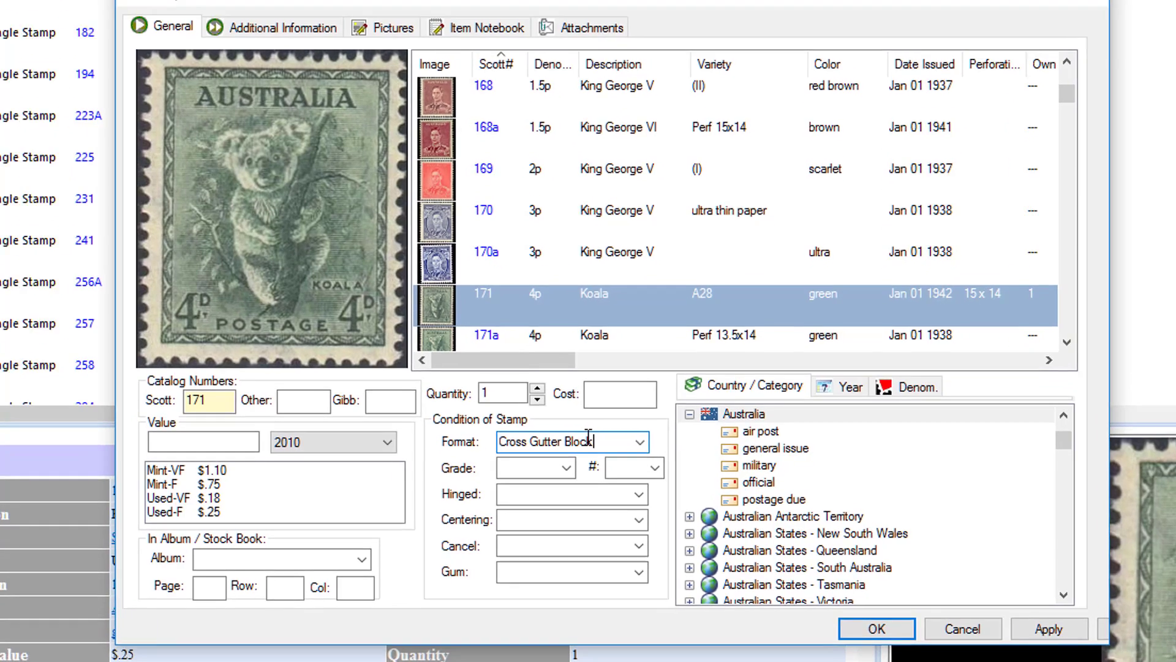
key(Tab)
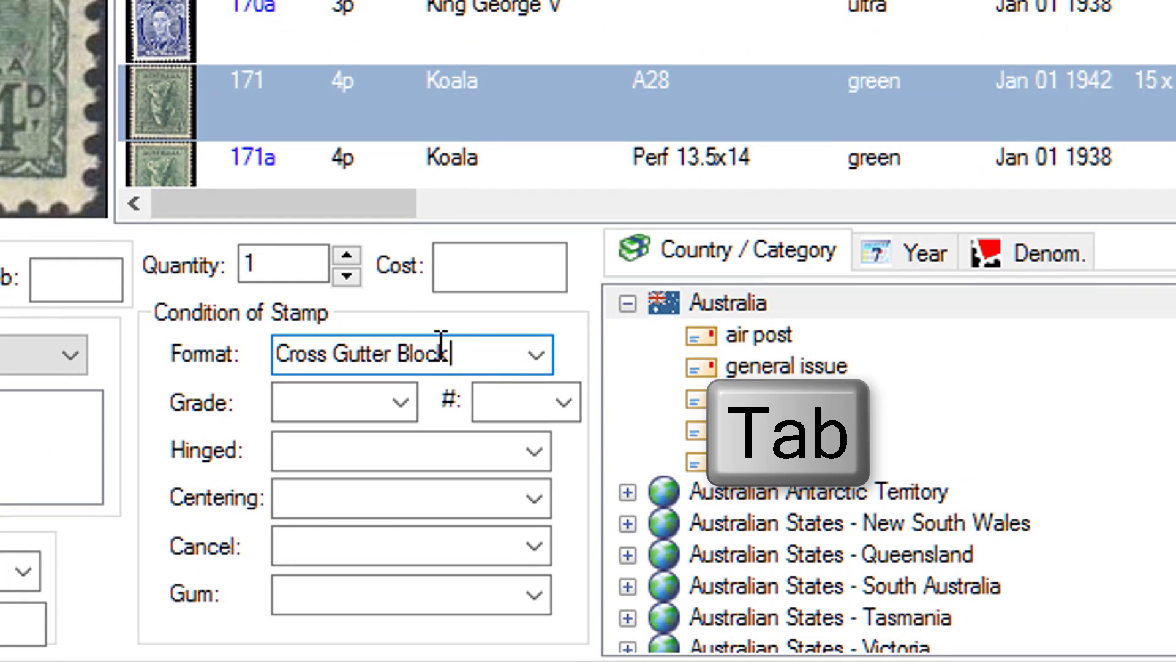
key(Tab)
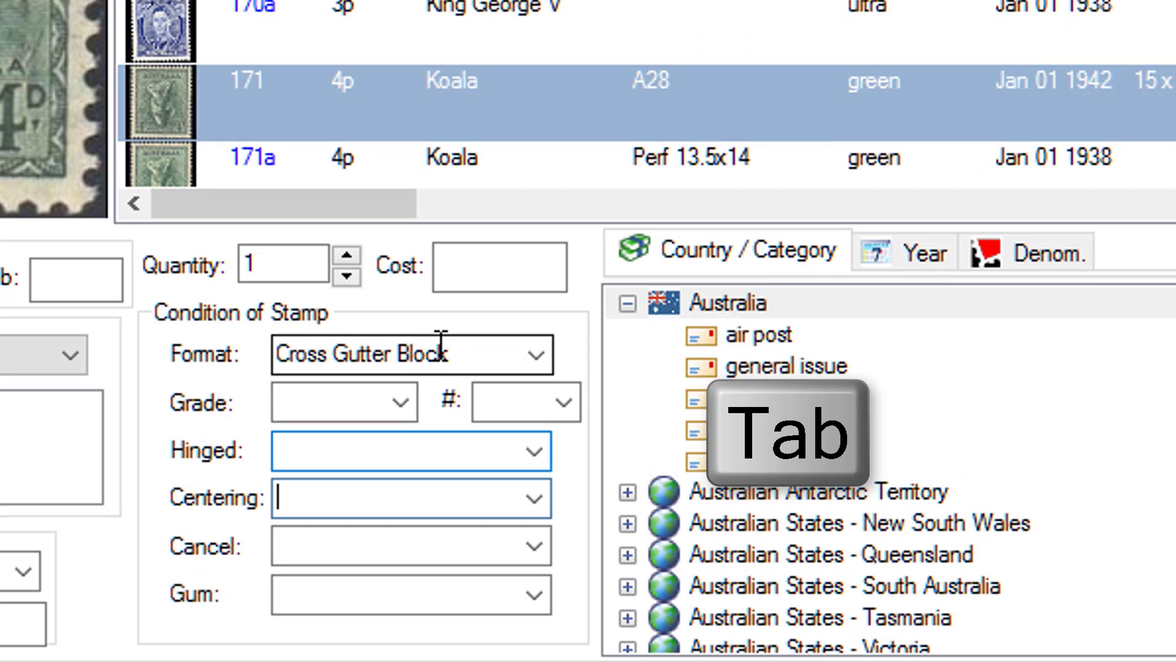
key(Tab)
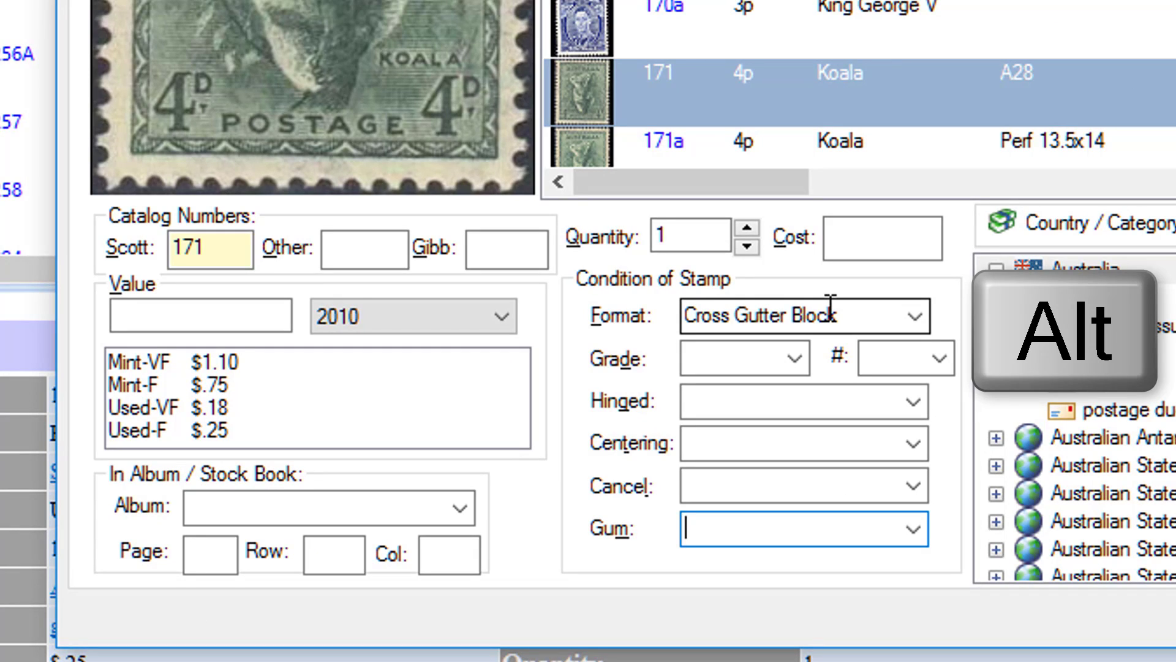
click(999, 268)
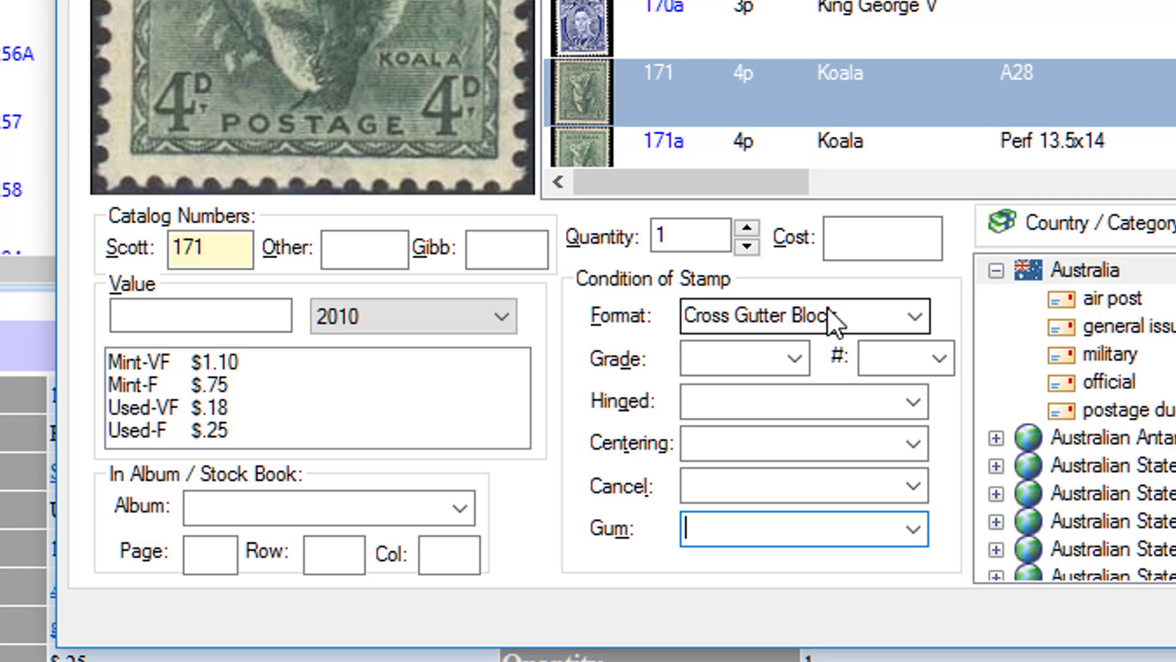
click(209, 249)
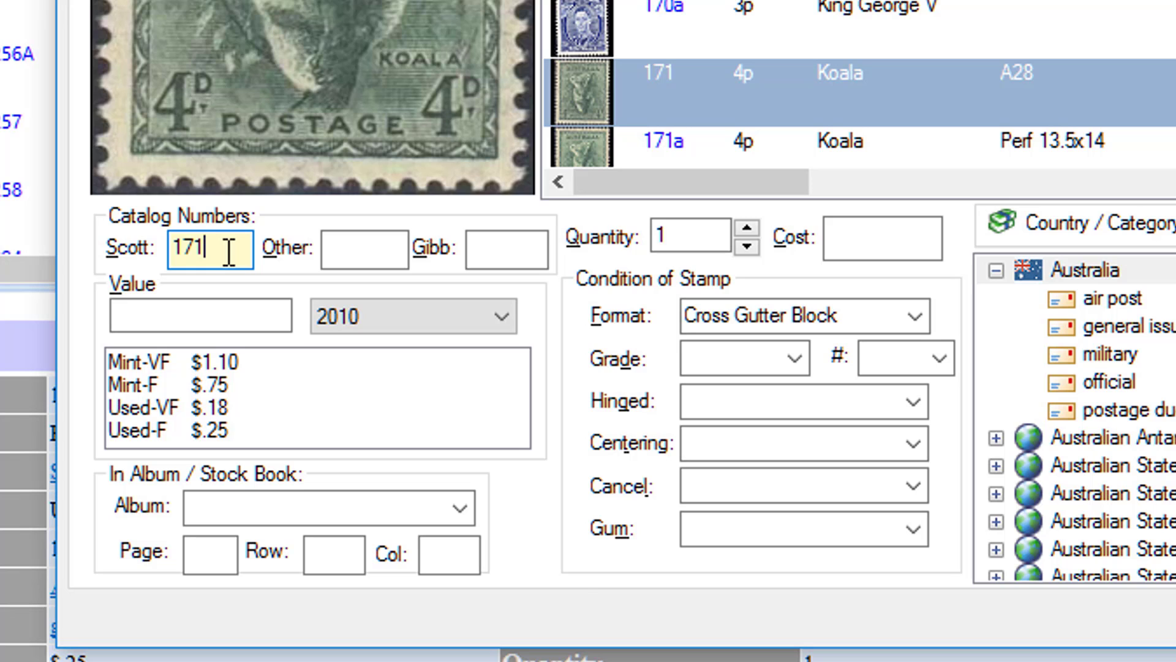
key(Alt+m)
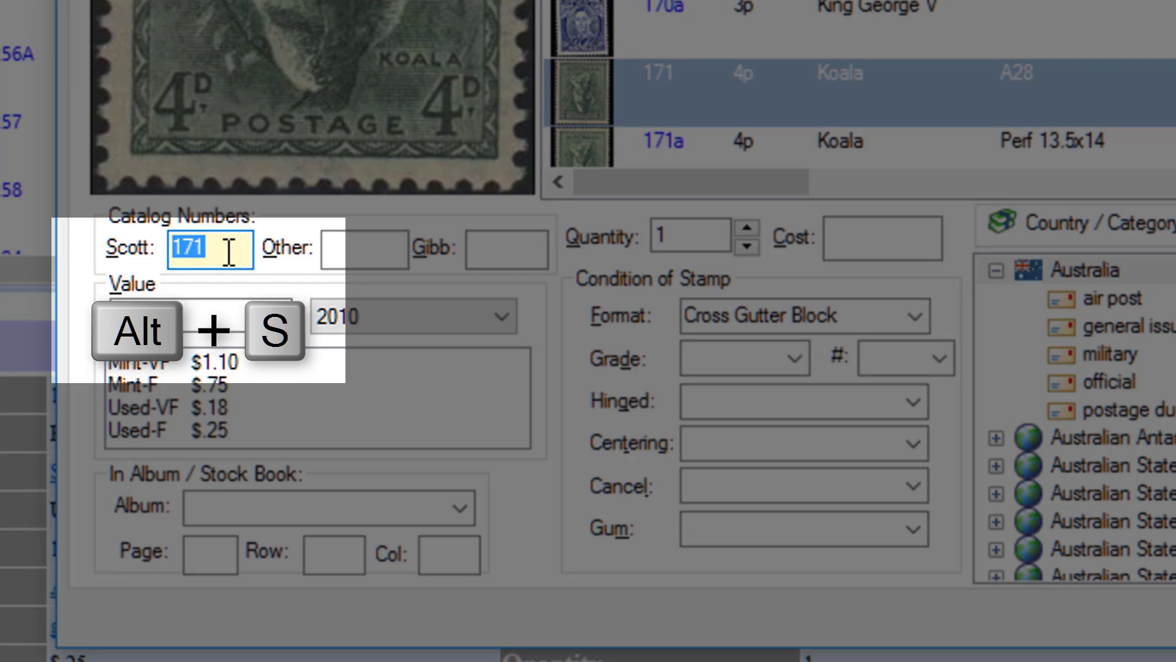
key(alt+s)
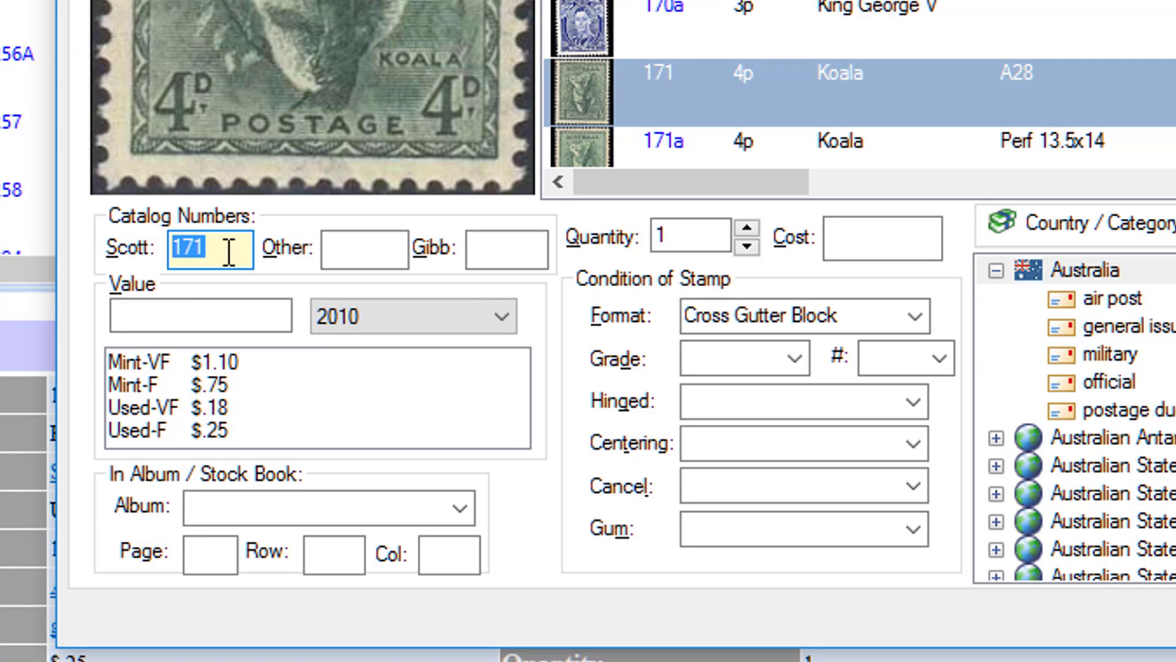